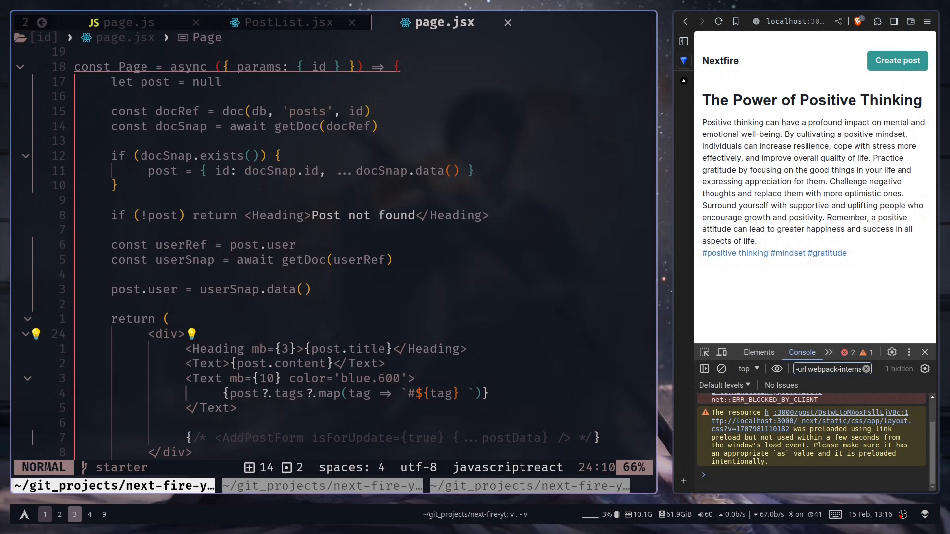
{"action": "mouse_move", "coordinate": [619, 245]}
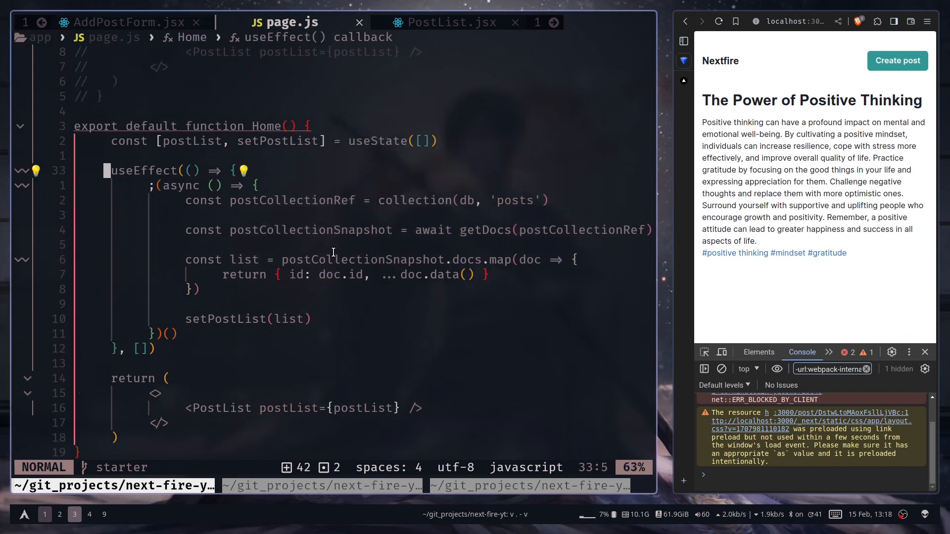
- Rewrite the fetch as 'const postCollectionSnapshot = onSnapshot(postCollectionRef'
{"action": "key", "text": "y"}
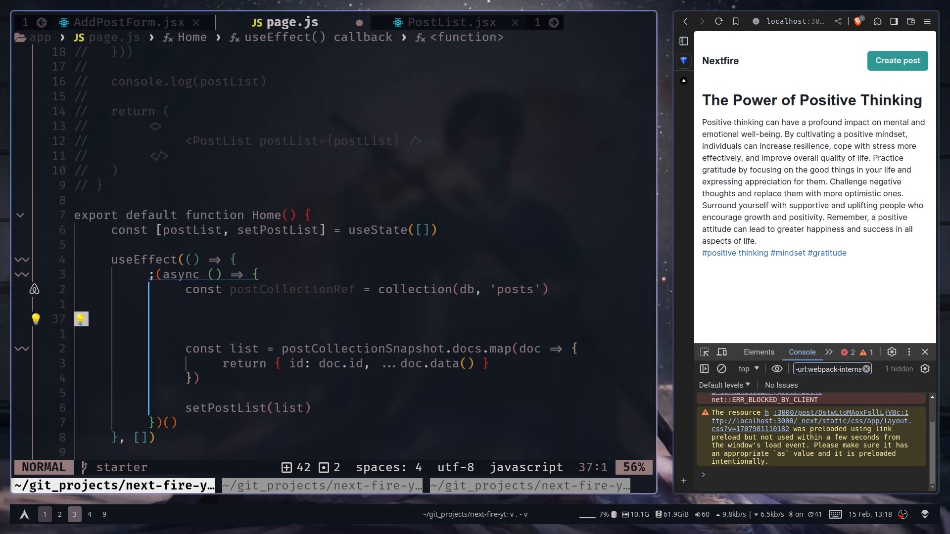
{"action": "type", "text": "const postCollectionSnapshot ="}
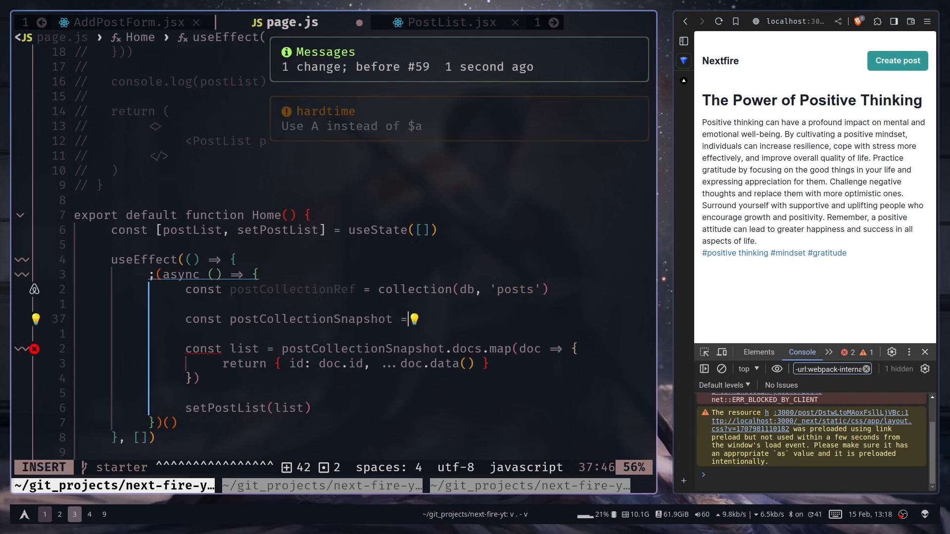
{"action": "type", "text": "onSnapshot"}
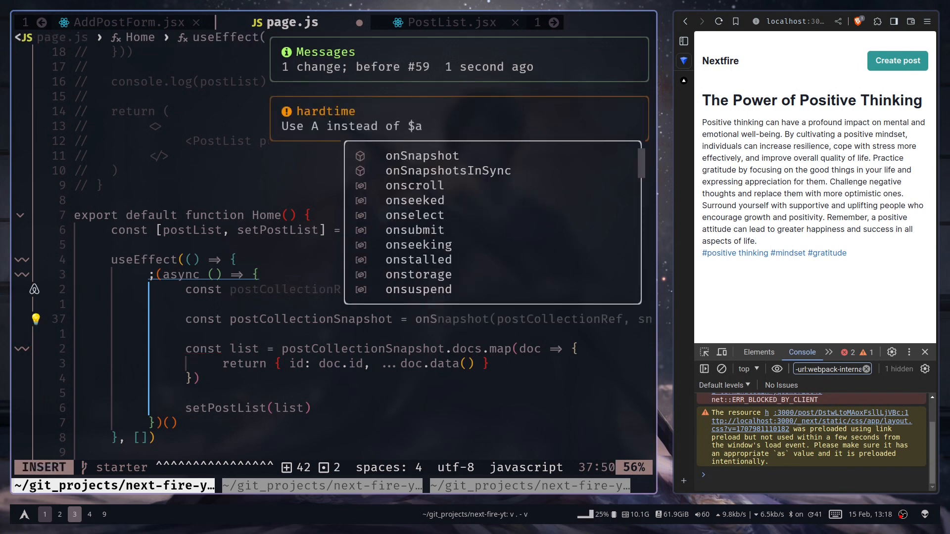
{"action": "type", "text": "post"}
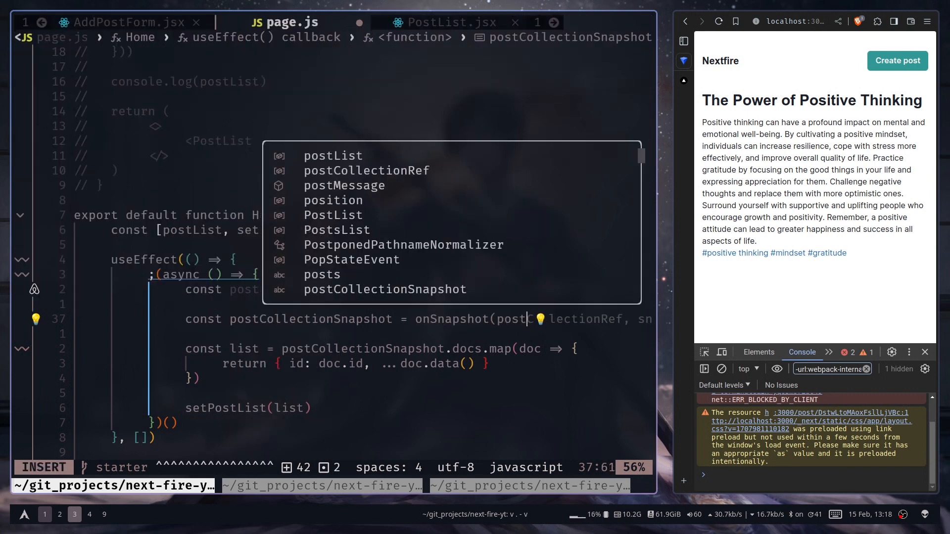
{"action": "key", "text": "Escape"}
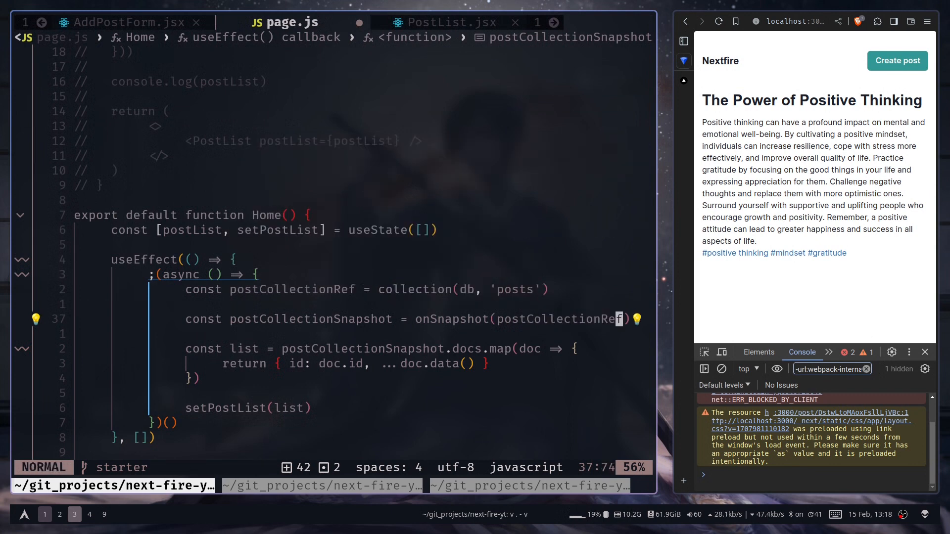
- Add a (snapshot) => callback mapping snapshot.docs into setPostList, and save
{"action": "type", "text": "n"}
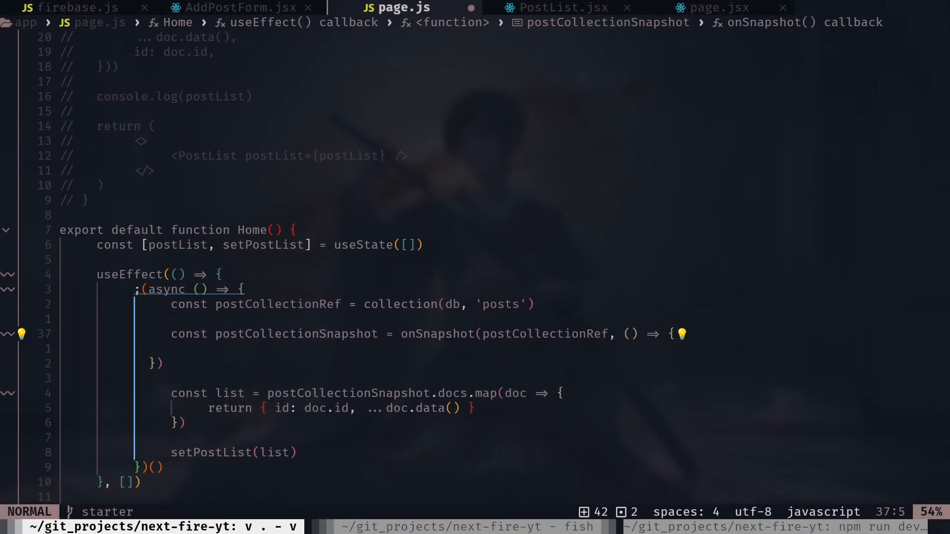
{"action": "type", "text": "s"}
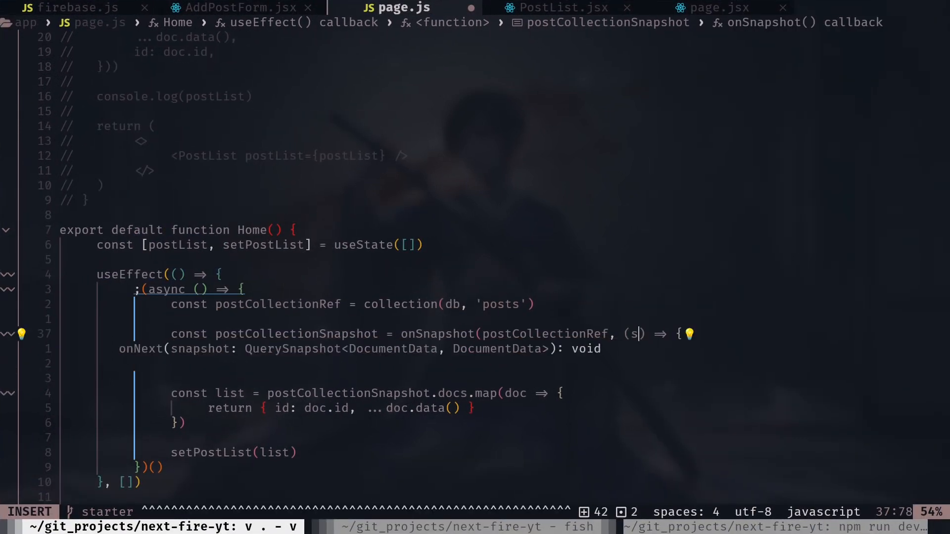
{"action": "type", "text": "napshot"}
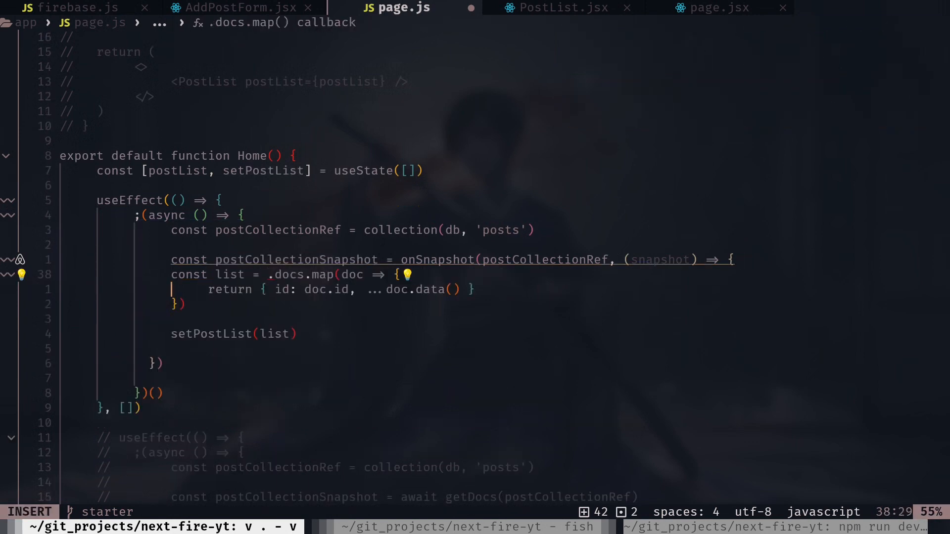
{"action": "type", "text": "snapshot"}
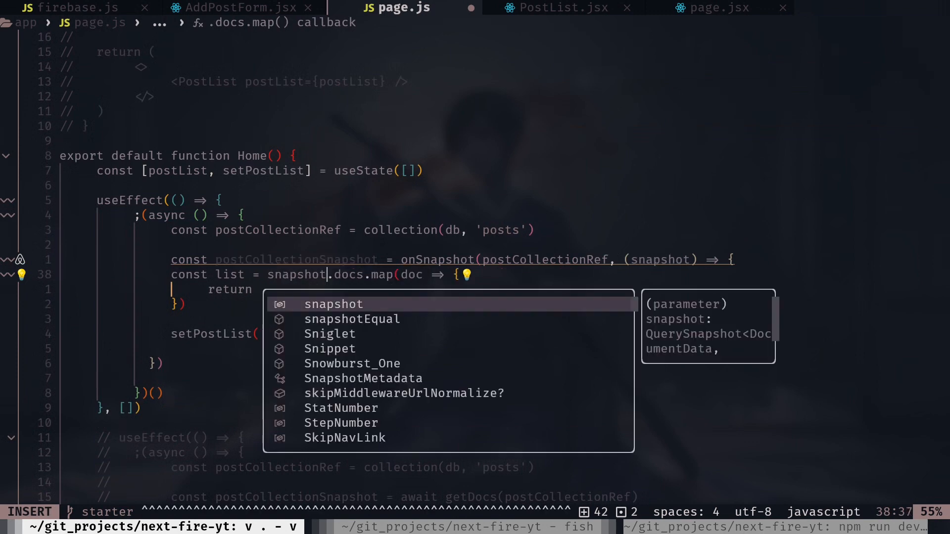
{"action": "key", "text": "Escape"}
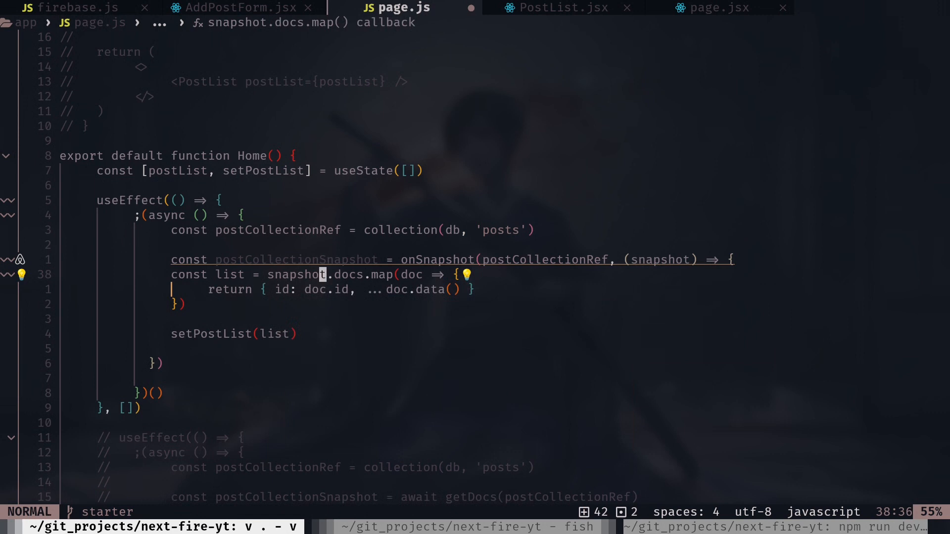
{"action": "key", "text": "V"}
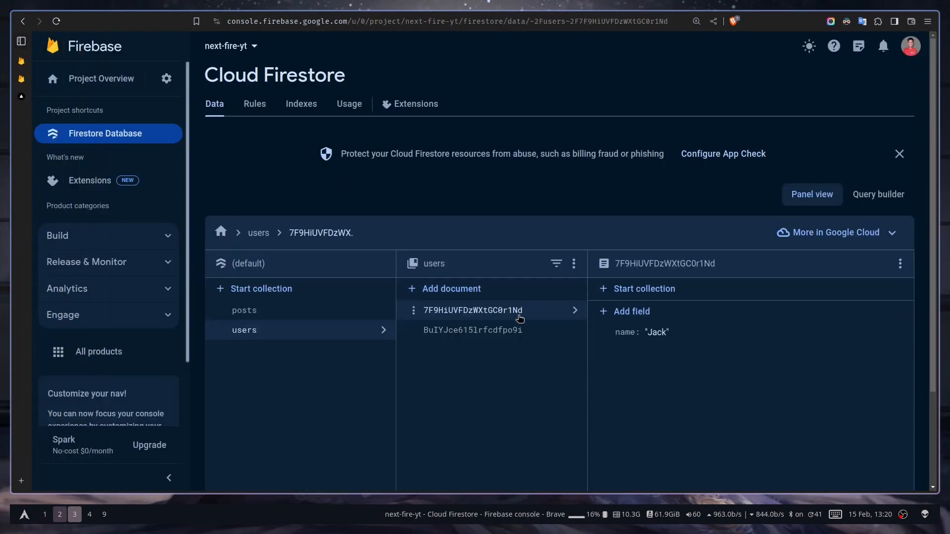
- Change the post title to 'The Benefits of Strength Training by …' and update it
{"action": "left_click", "coordinate": [243, 310]}
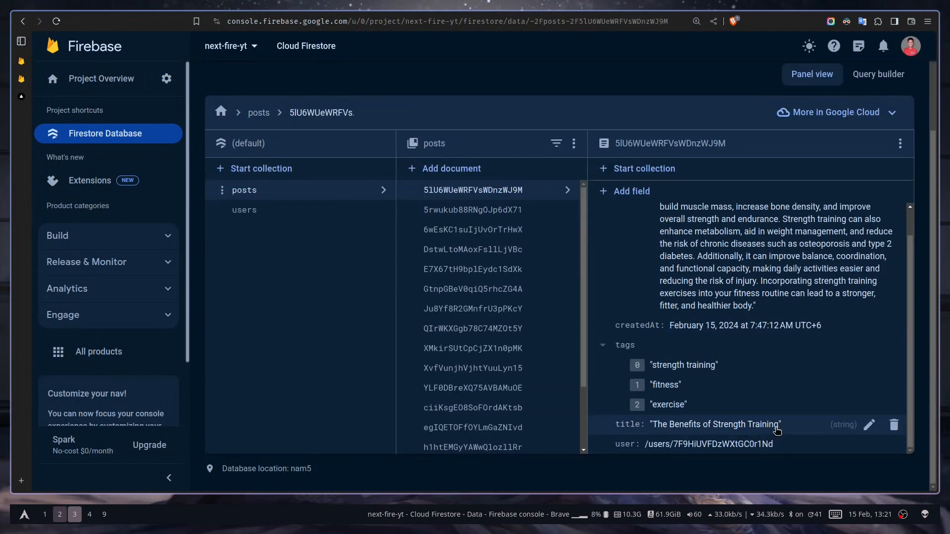
{"action": "left_click", "coordinate": [869, 424]}
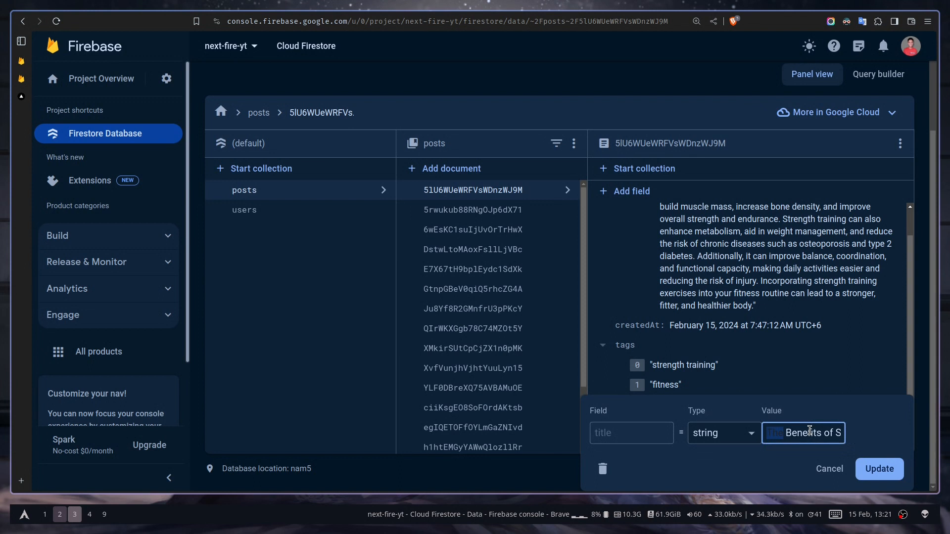
{"action": "type", "text": "ength Training by"}
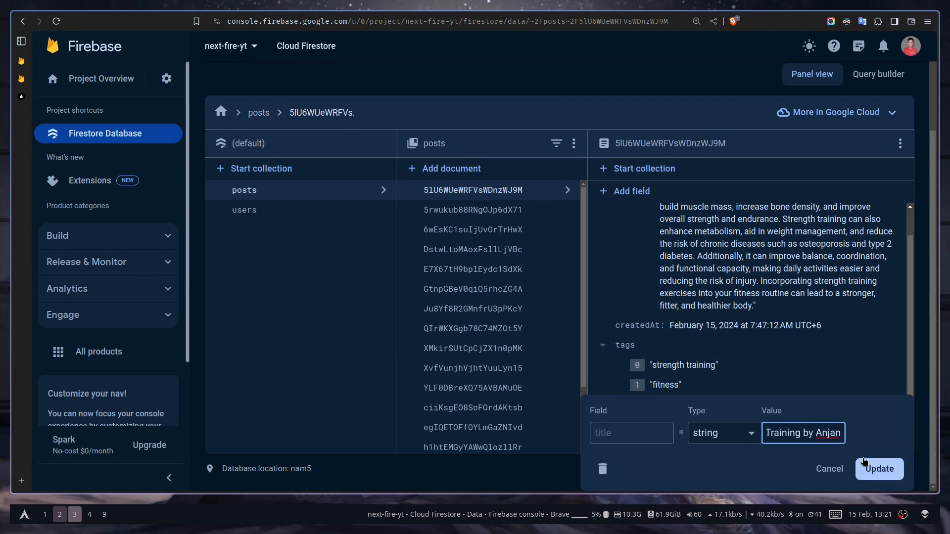
{"action": "left_click", "coordinate": [879, 468]}
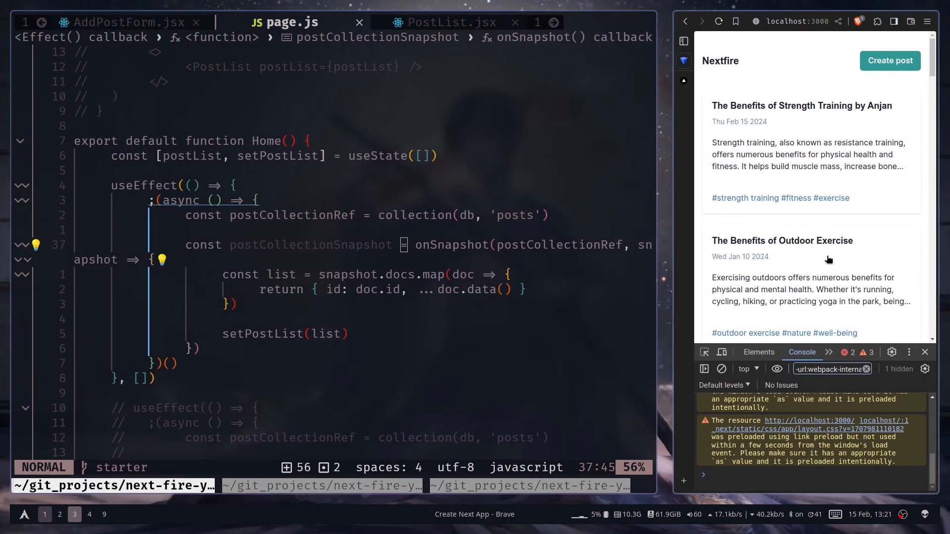
{"action": "mouse_move", "coordinate": [856, 118]}
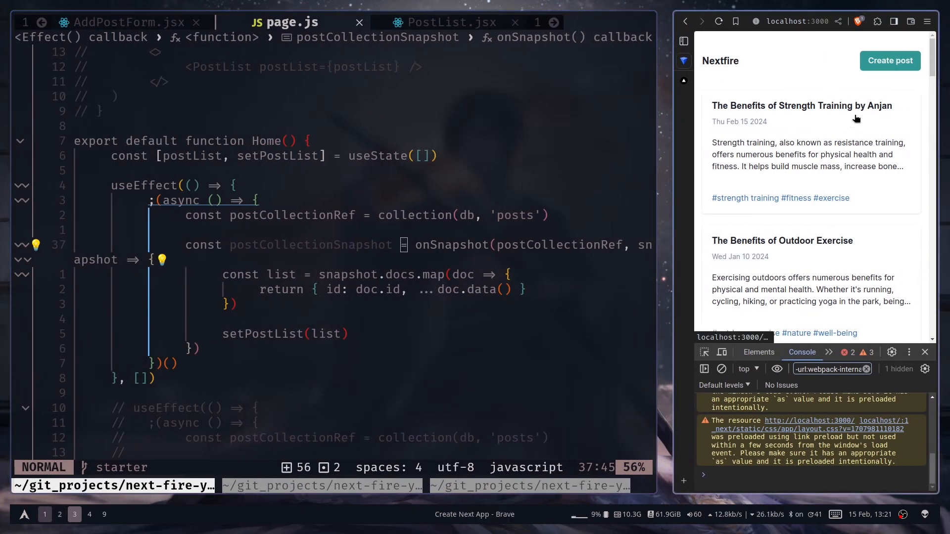
{"action": "mouse_move", "coordinate": [879, 115]}
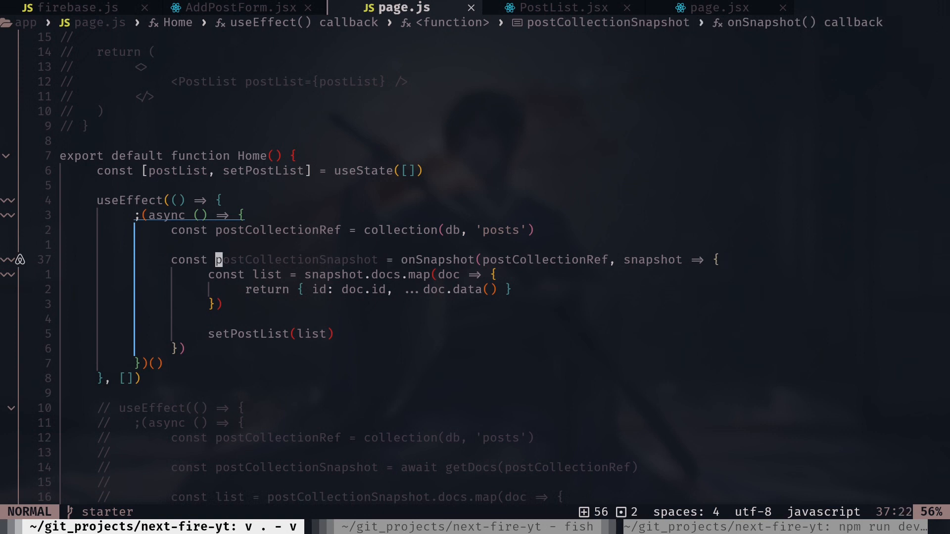
- Store the listener as unsubscribe, return '() => unsubscribe()' as cleanup, and save
{"action": "type", "text": "unsubscrib"}
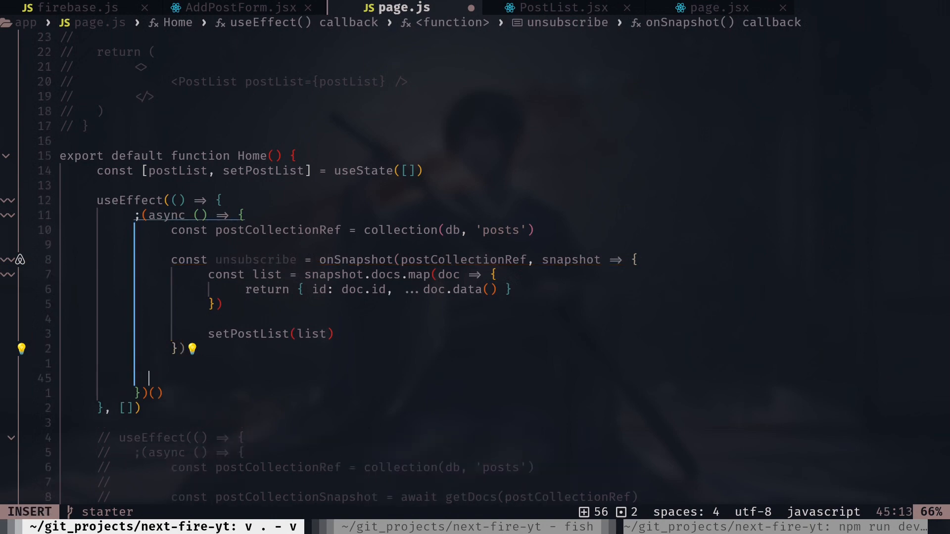
{"action": "type", "text": "return"}
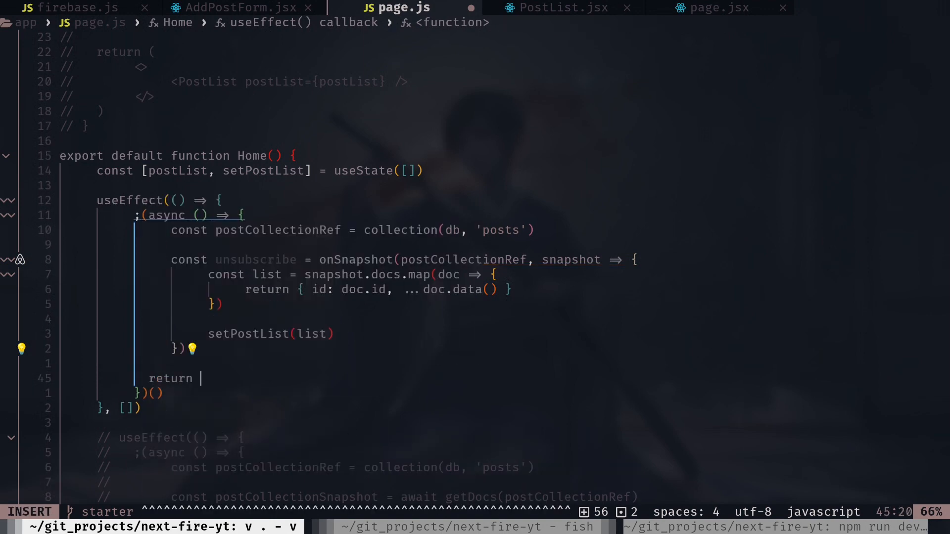
{"action": "type", "text": "() => unsubscribe()"}
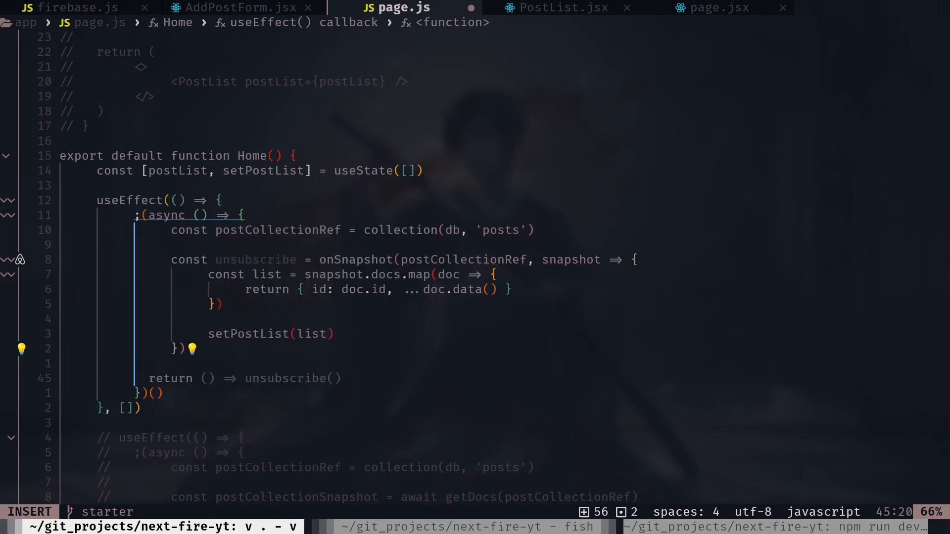
{"action": "key", "text": "Escape"}
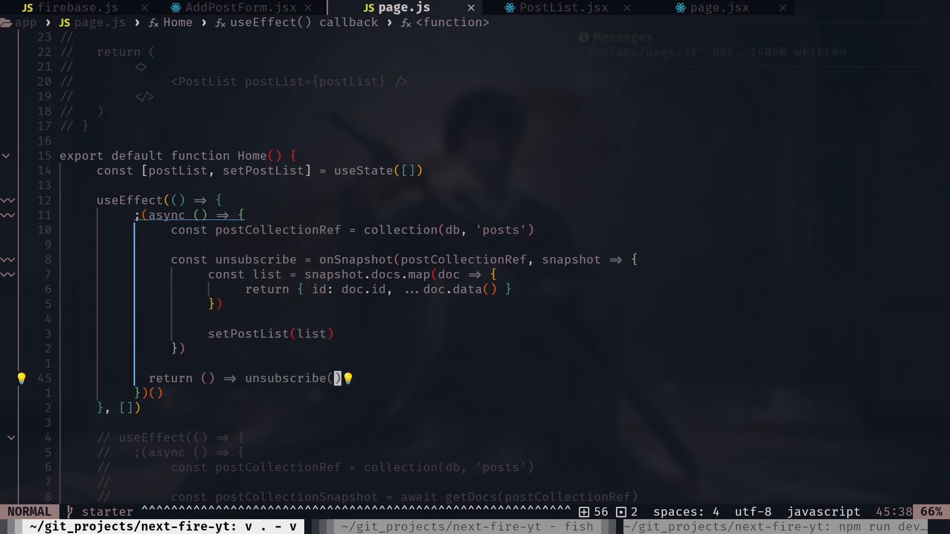